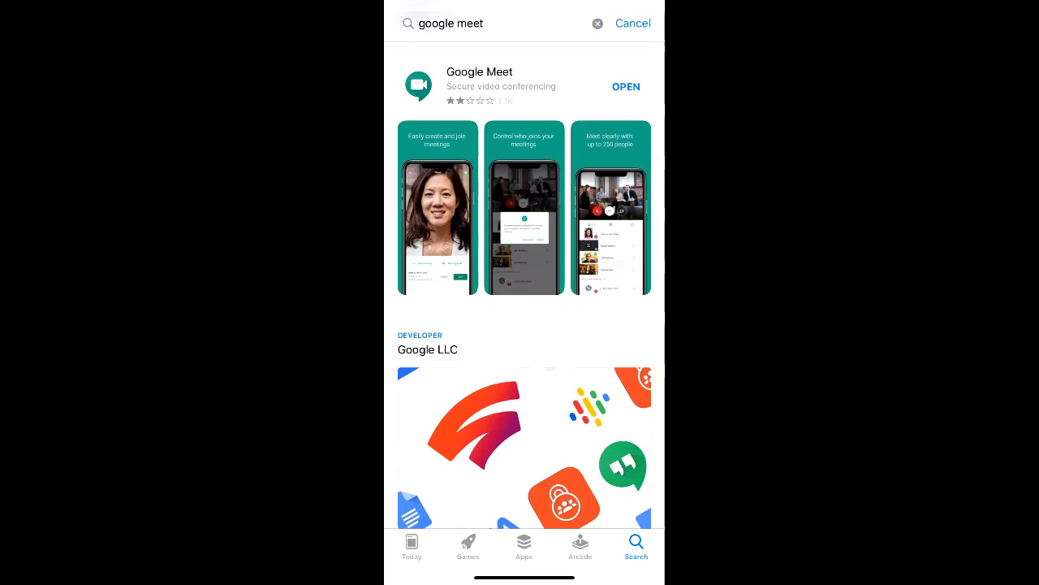
# - Launch the installed Google Meet app from its App Store search result
pyautogui.click(627, 87)
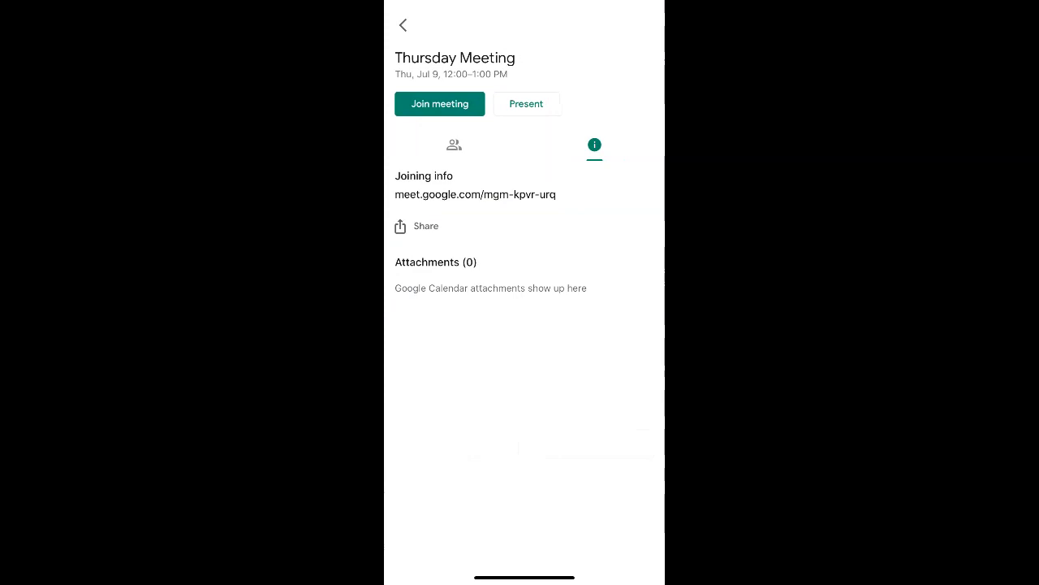
# - Join the Thursday Meeting call, then hang up to return to the Meet home screen
pyautogui.click(439, 104)
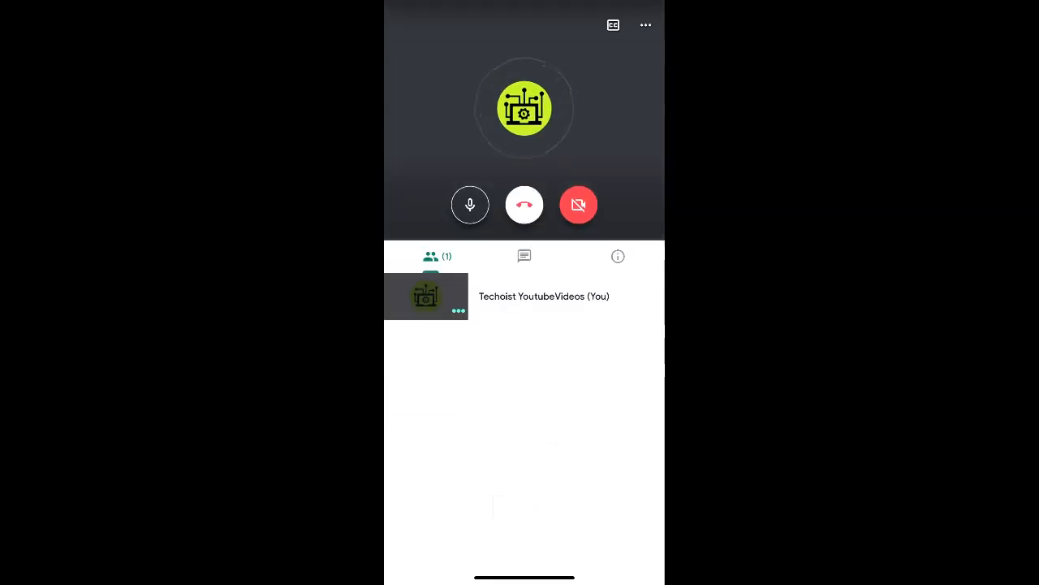
pyautogui.click(523, 205)
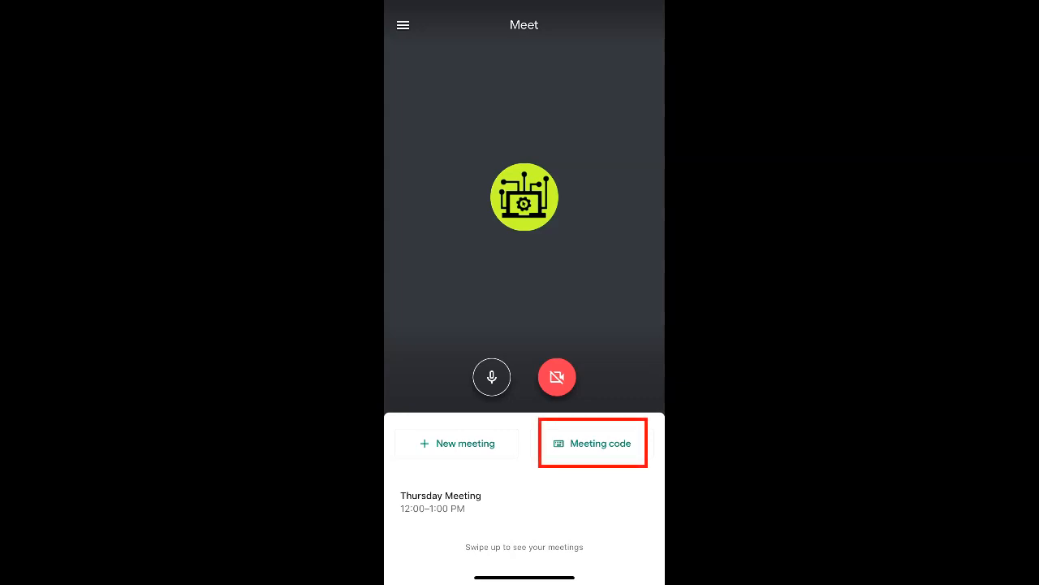
# - Bring up the Enter a meeting code screen, then switch over to the phone's Calendar
pyautogui.click(593, 442)
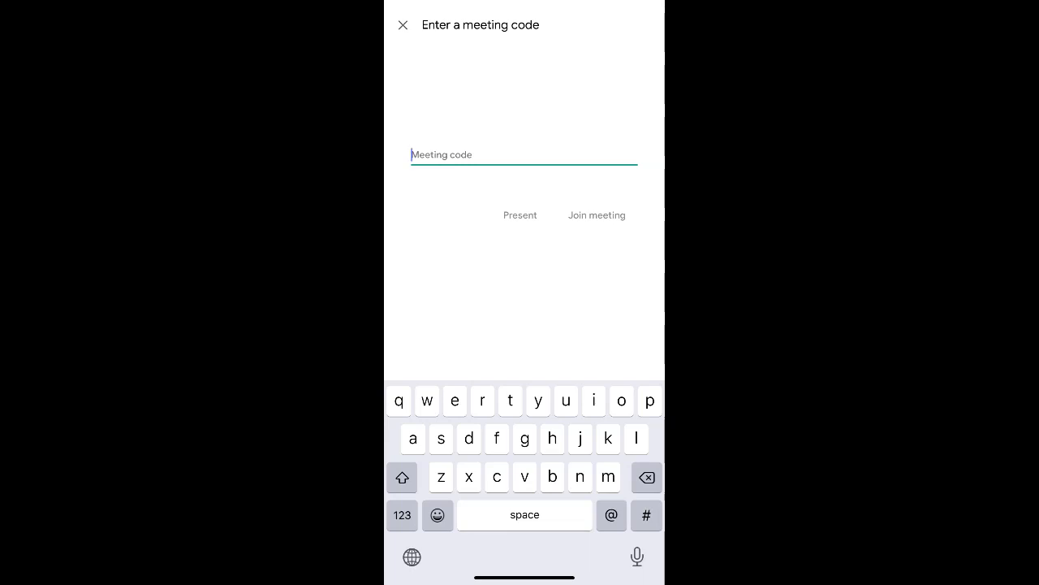
pyautogui.click(403, 26)
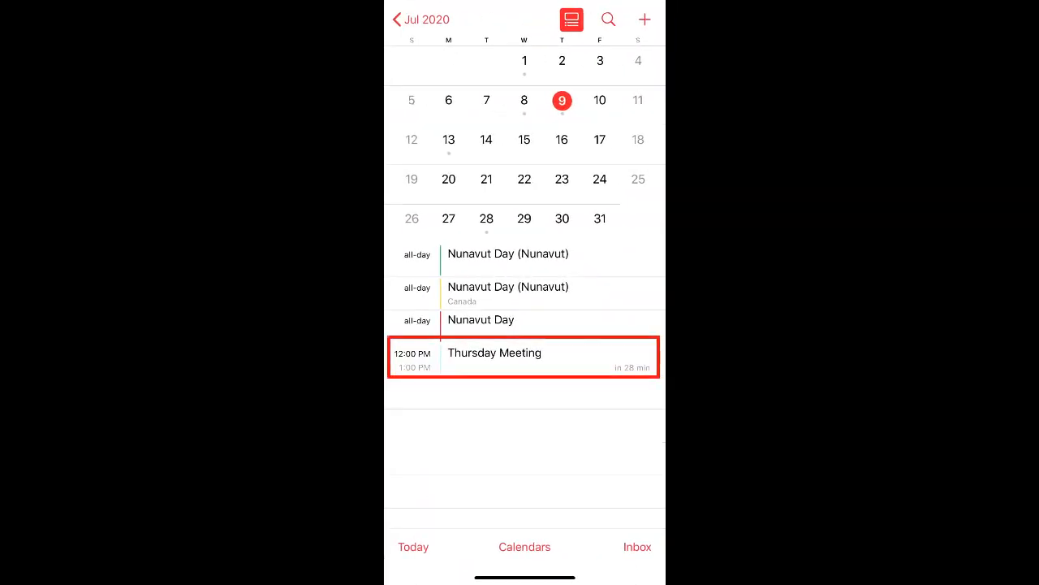
# - Follow the Thursday Meeting event's meet.google.com link in Calendar to its Meet pre-join screen
pyautogui.click(523, 358)
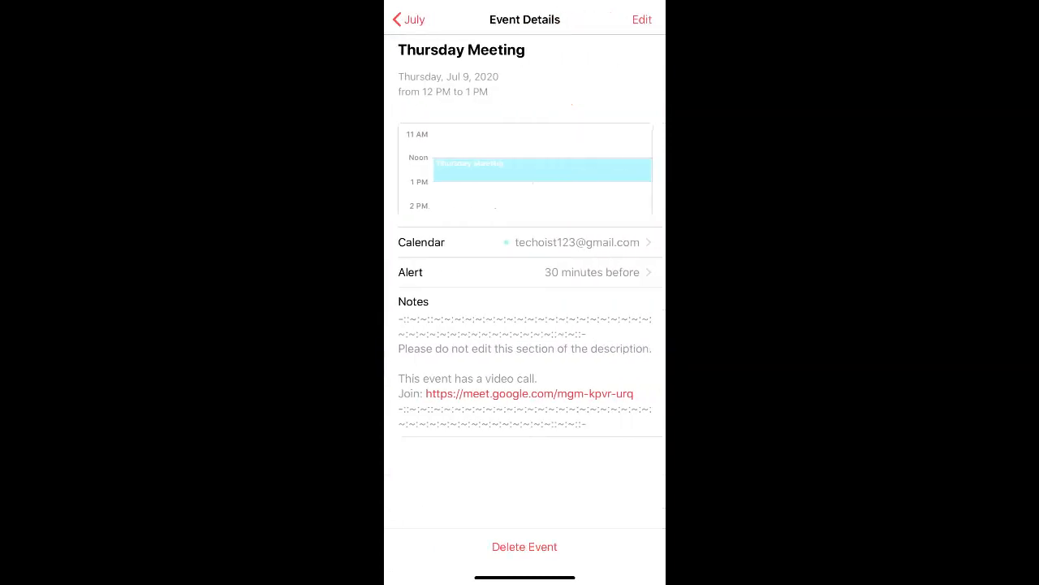
pyautogui.click(523, 387)
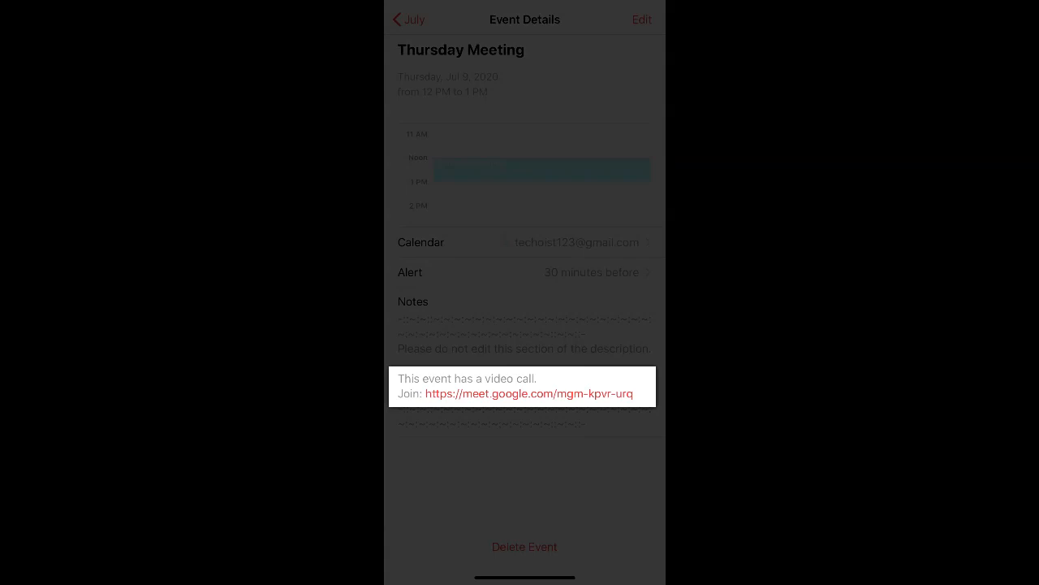
pyautogui.click(529, 393)
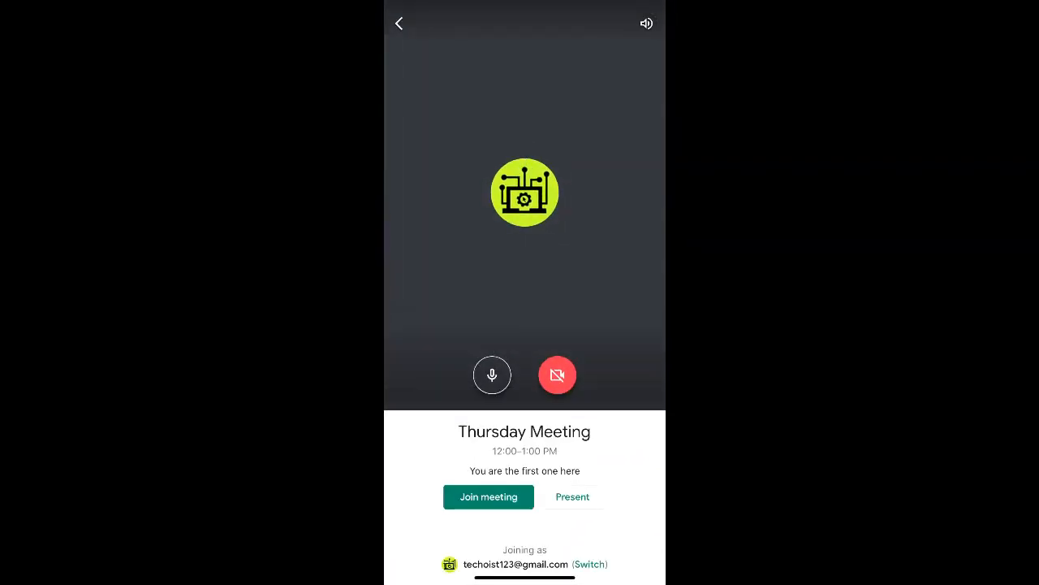